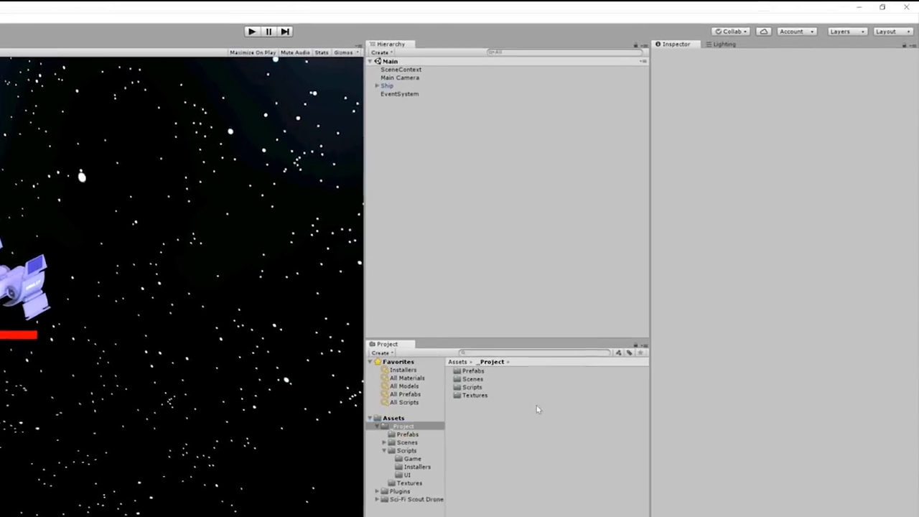
# Expand Ship and Canvas to view the Nameplate gauge, then SceneContext's GameInstaller.
pyautogui.click(387, 85)
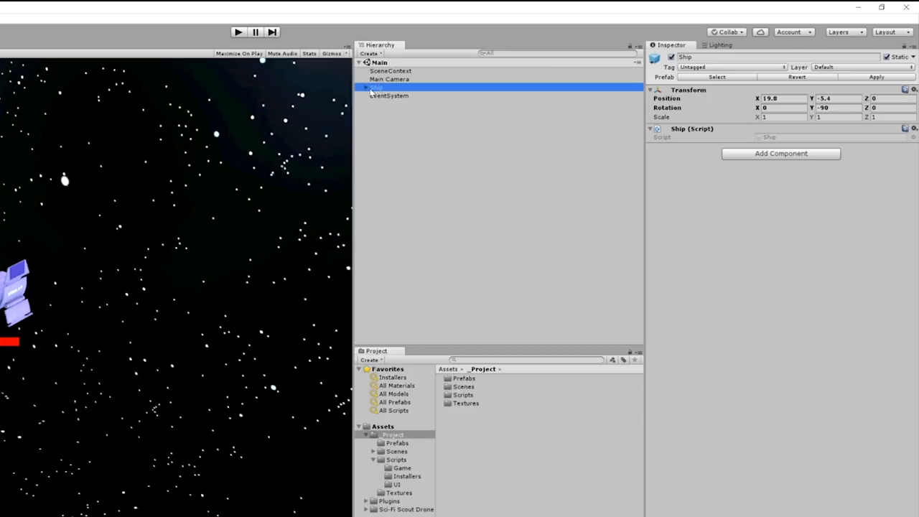
pyautogui.click(366, 88)
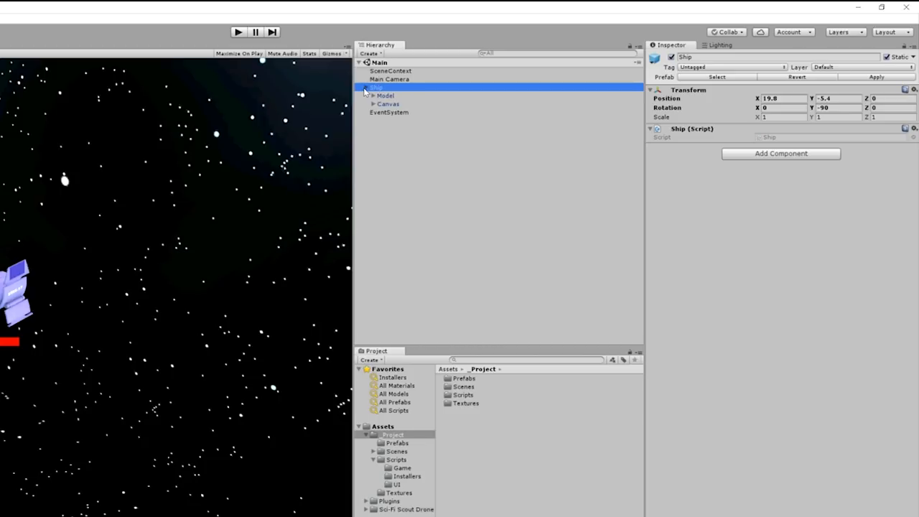
pyautogui.click(373, 103)
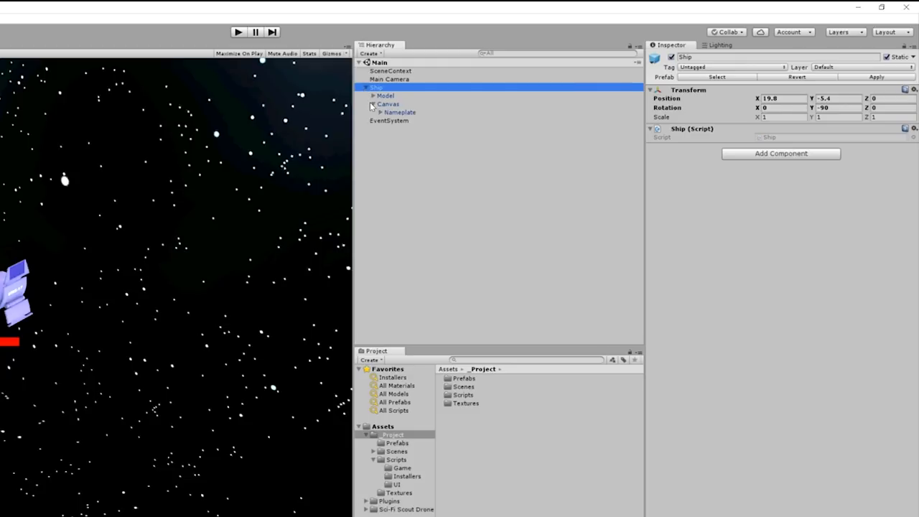
pyautogui.click(399, 112)
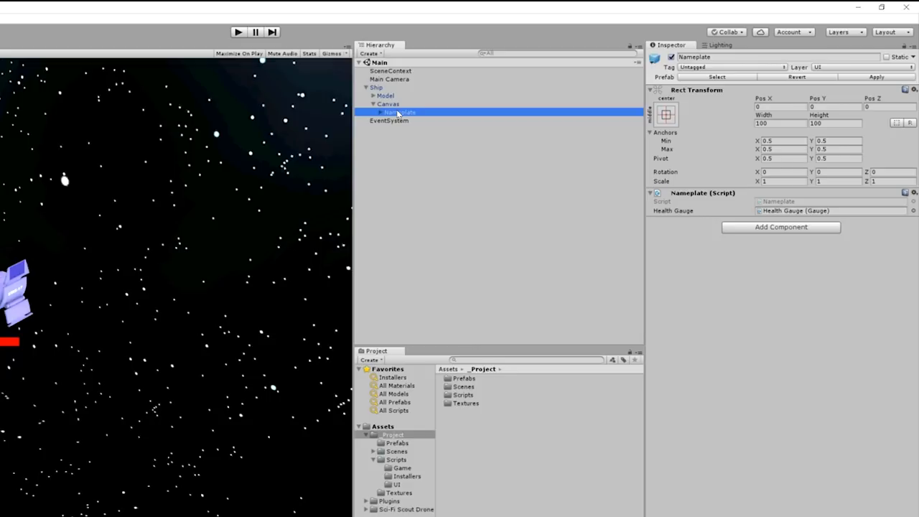
pyautogui.moveTo(402, 71)
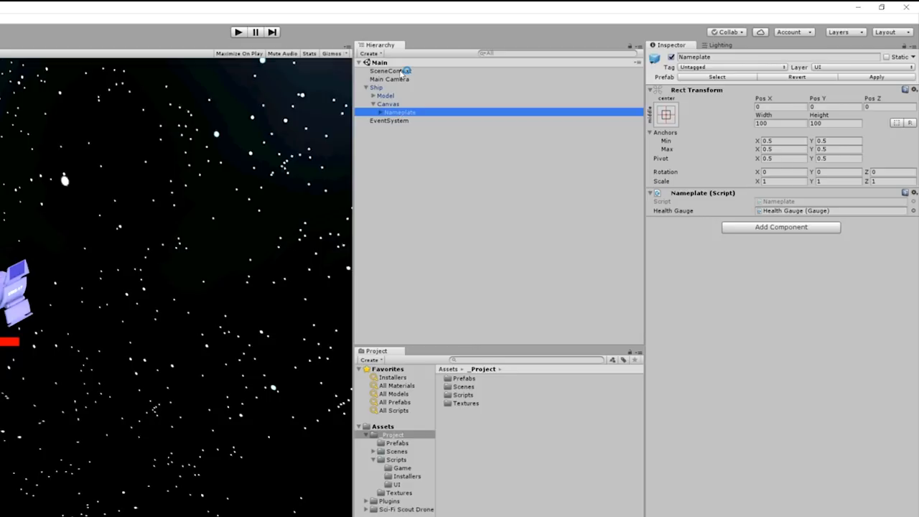
pyautogui.click(390, 71)
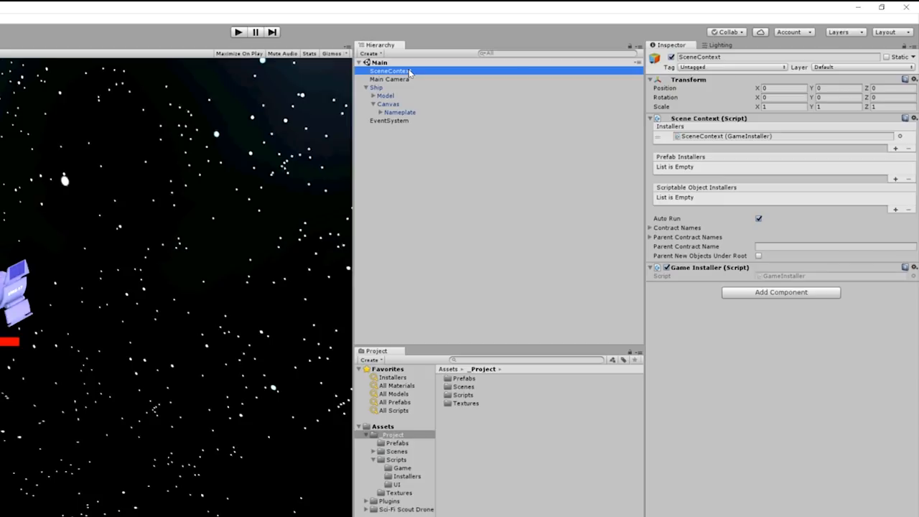
pyautogui.moveTo(453, 192)
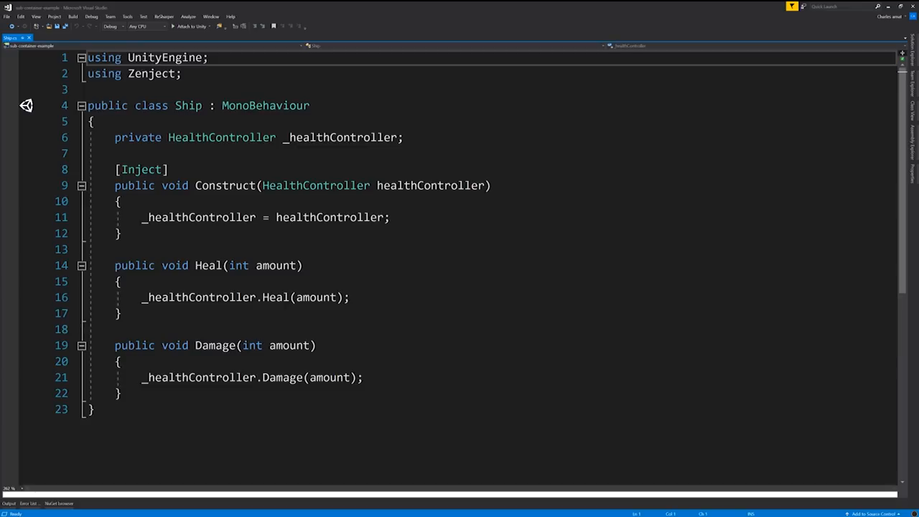
pyautogui.moveTo(221, 138)
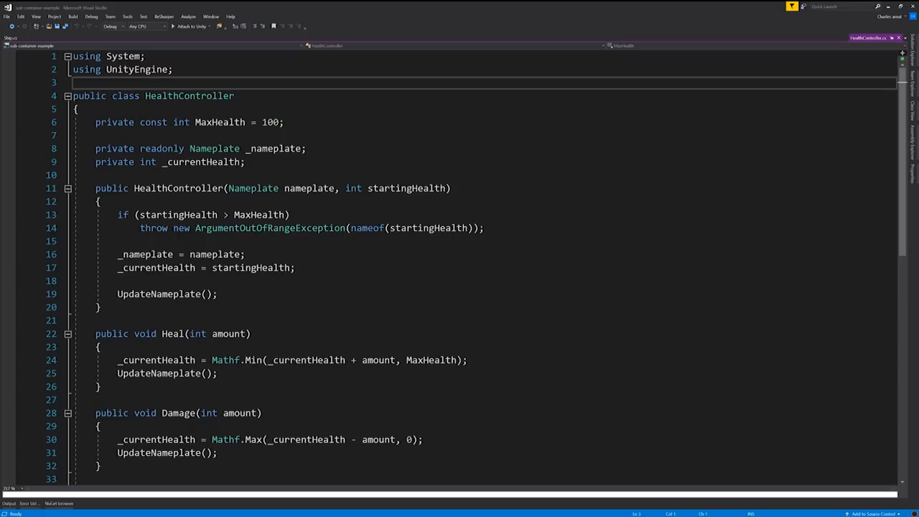
# Read HealthController's UpdateNameplate code, then return to the Unity scene.
pyautogui.scroll(-3)
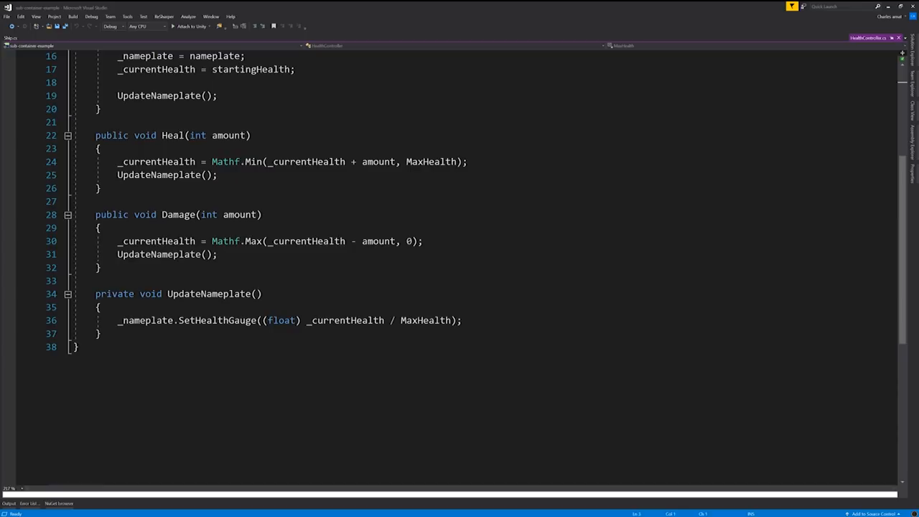
pyautogui.click(75, 347)
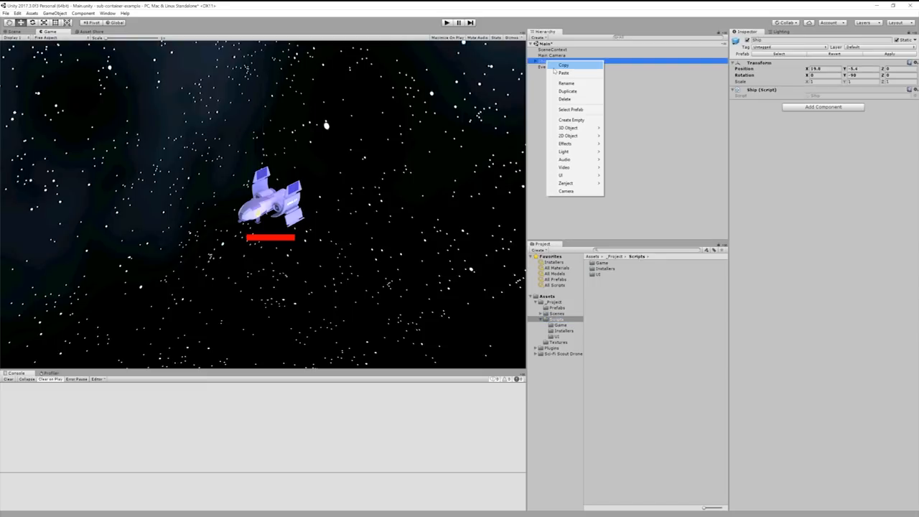
# Duplicate and reposition the Ship, run to see the multiple-Nameplate ZenjectException, then stop.
pyautogui.click(564, 72)
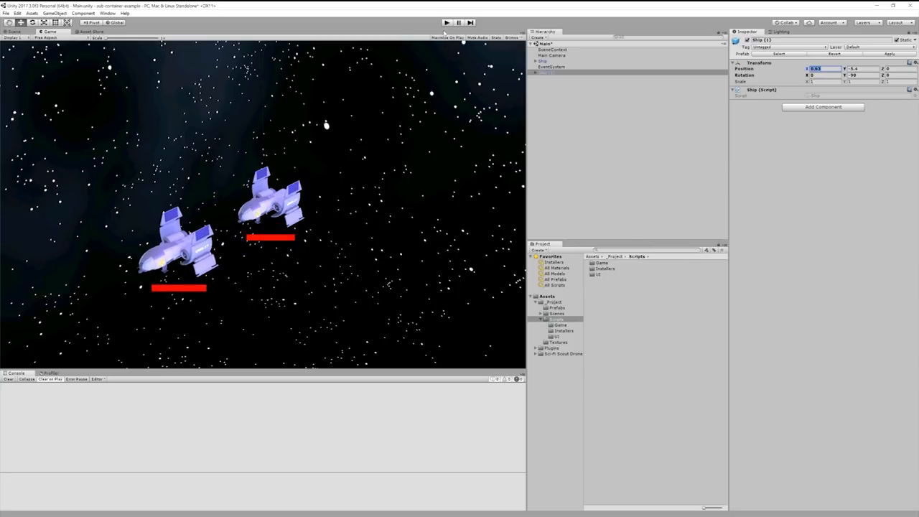
pyautogui.click(446, 22)
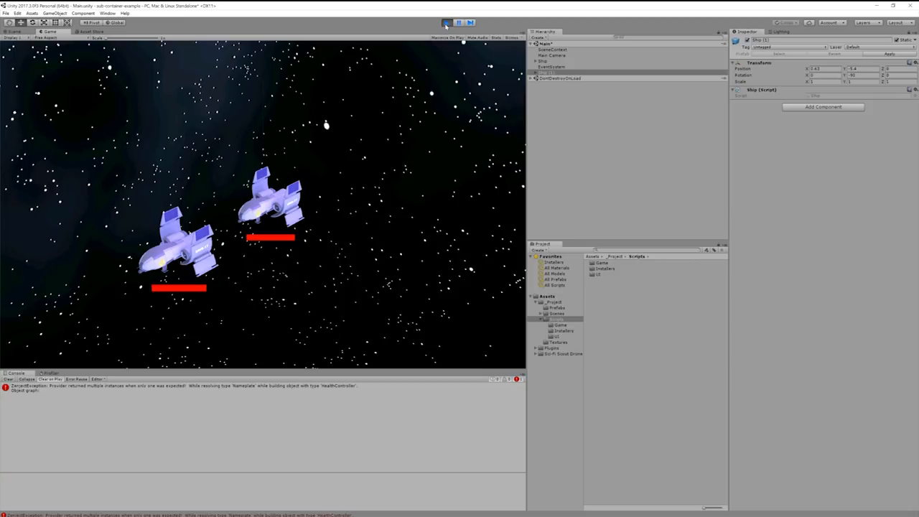
pyautogui.moveTo(445, 25)
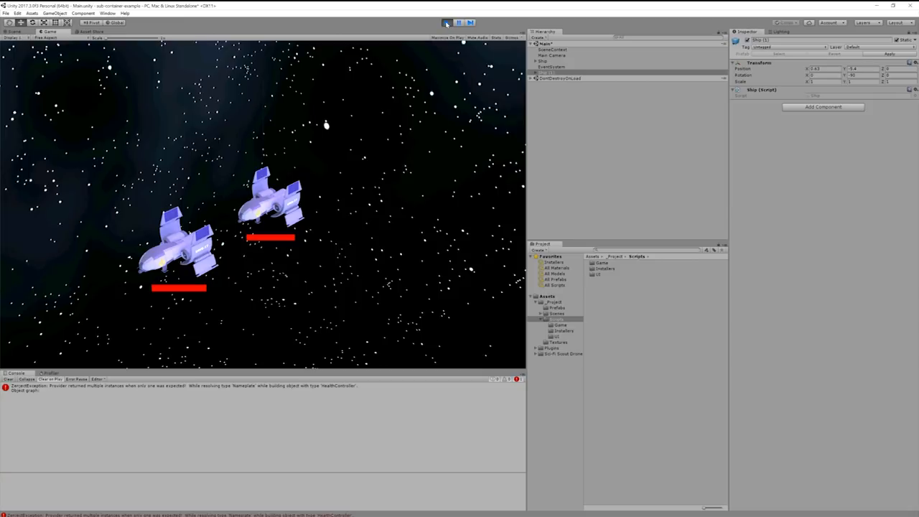
pyautogui.click(446, 22)
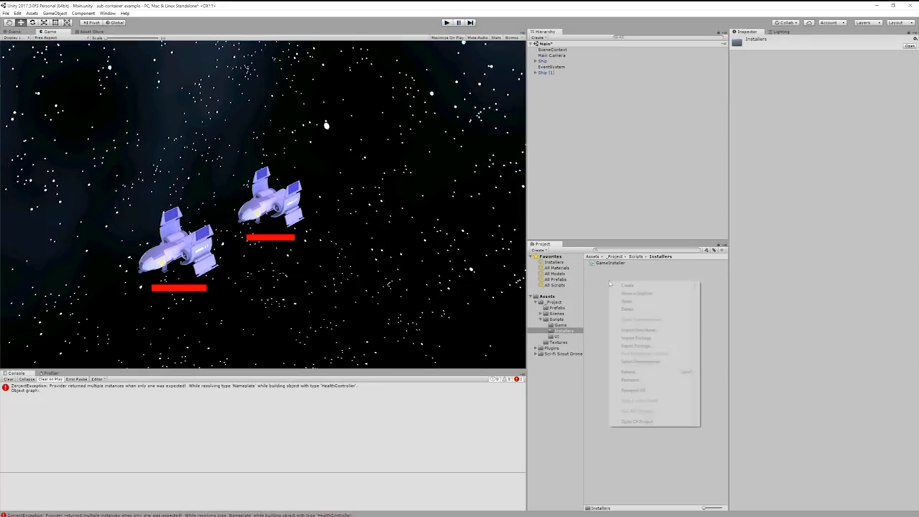
# Create a Zenject Mono Installer script named ShipInstaller in the Installers folder.
pyautogui.click(628, 285)
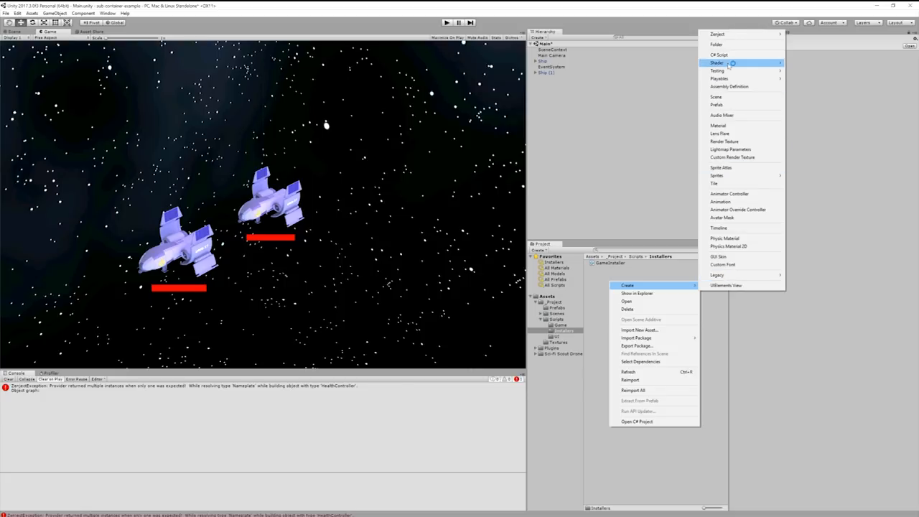
pyautogui.moveTo(717, 34)
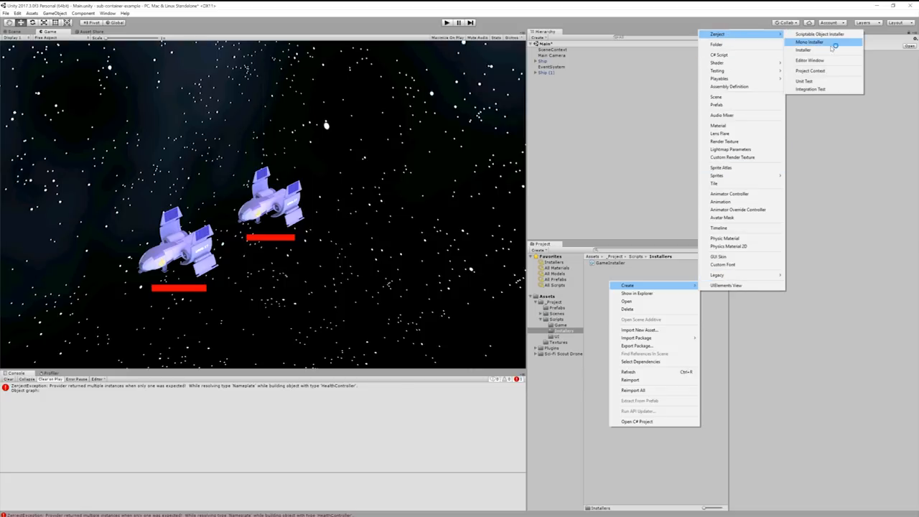
pyautogui.click(810, 41)
pyautogui.write('ShipInstal')
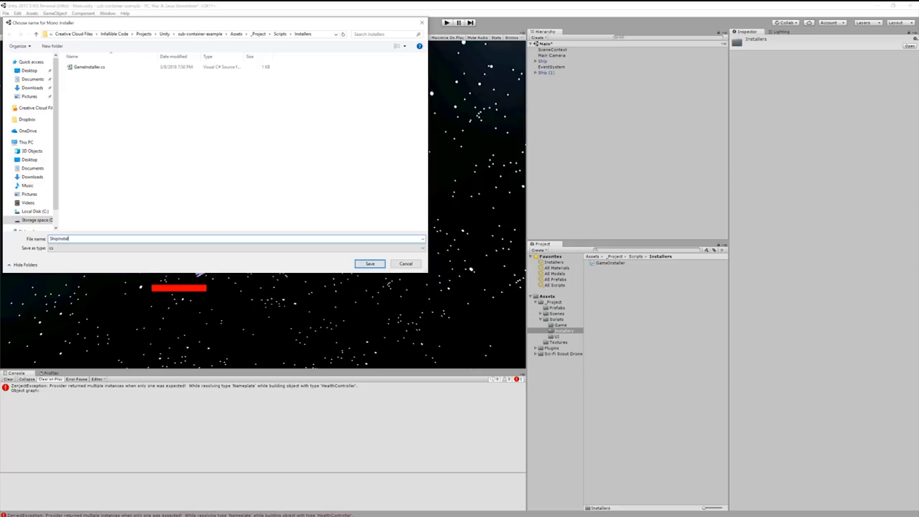
pyautogui.click(369, 264)
pyautogui.write('gameo')
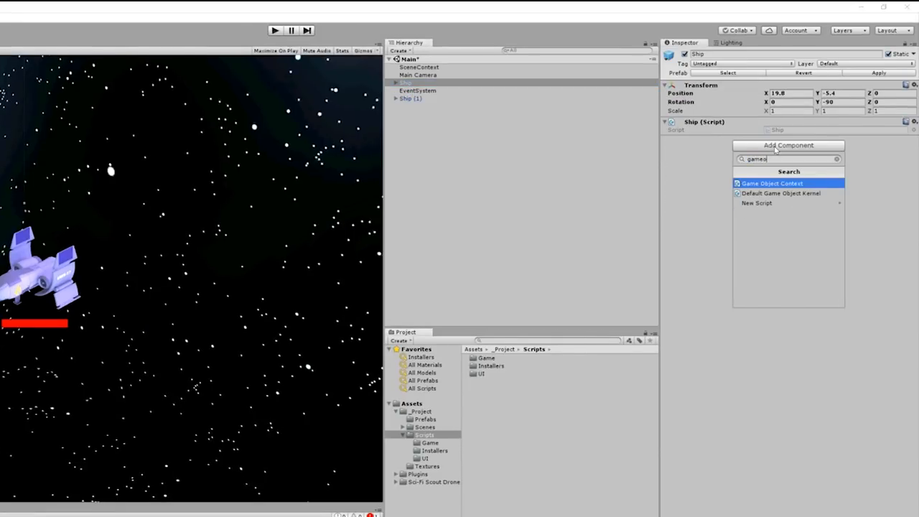
# Add a Game Object Context to Ship with ShipInstaller in its Installers list.
pyautogui.click(772, 184)
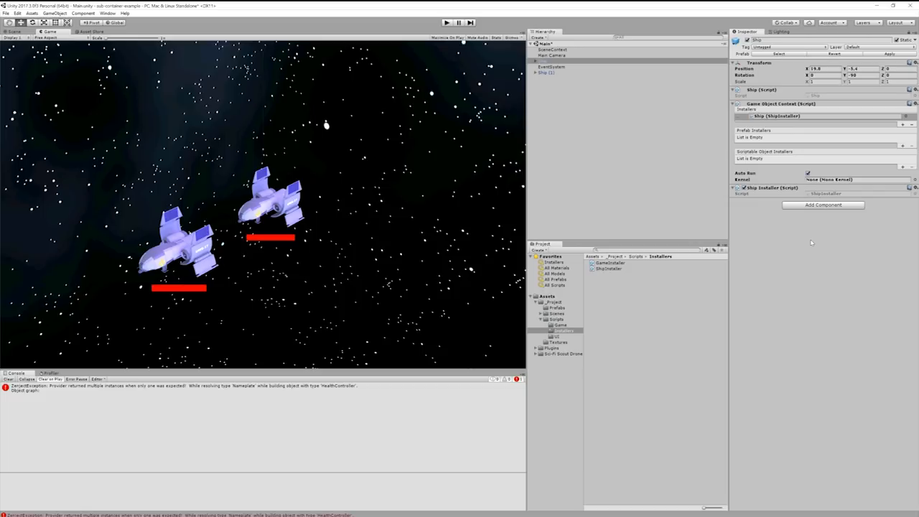
pyautogui.click(608, 269)
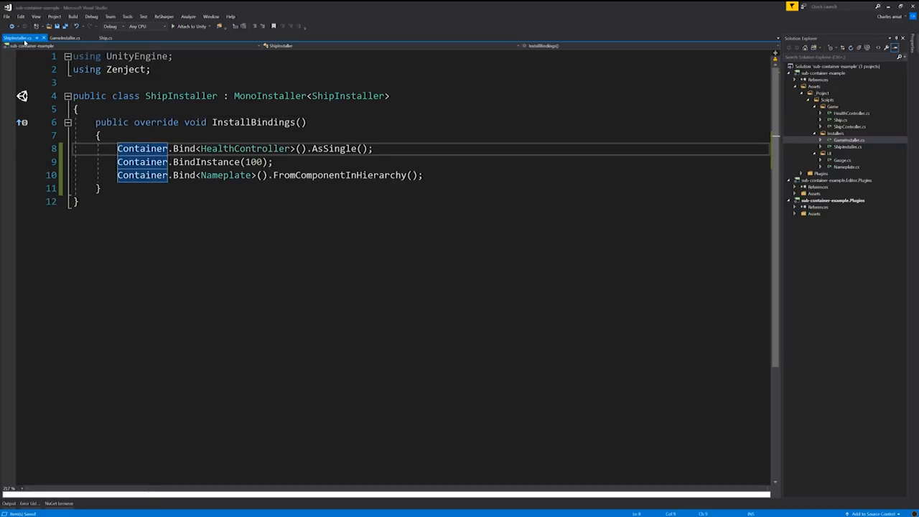
# Add 'public int StartingHealth;' to ShipInstaller and bind StartingHealth instead of 100.
pyautogui.write('publi')
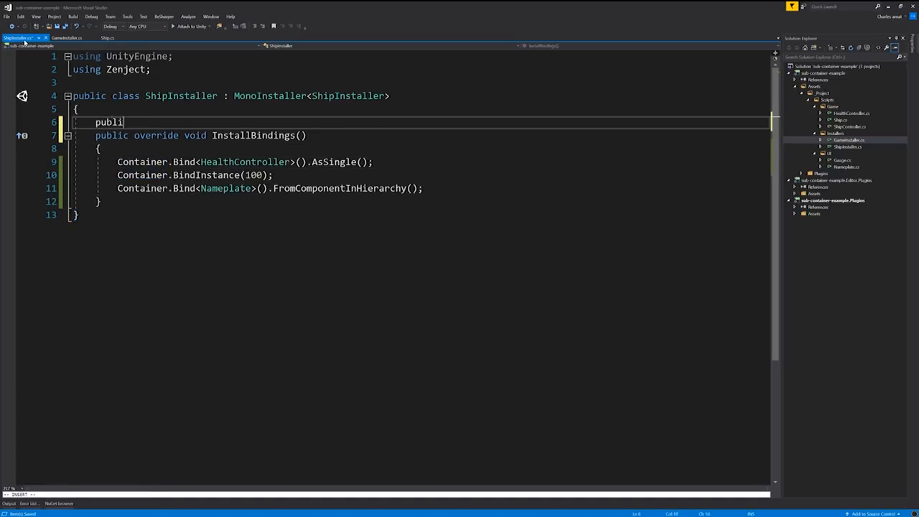
pyautogui.write('c int')
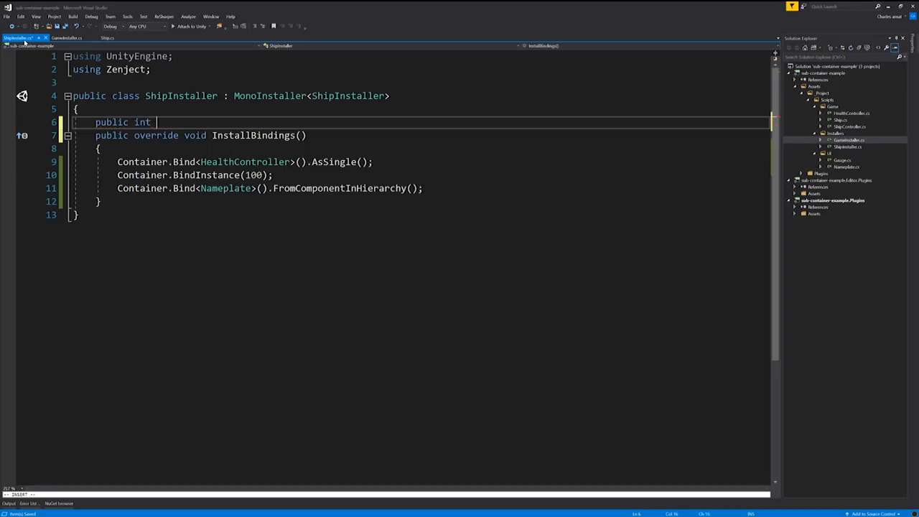
pyautogui.write('Startin')
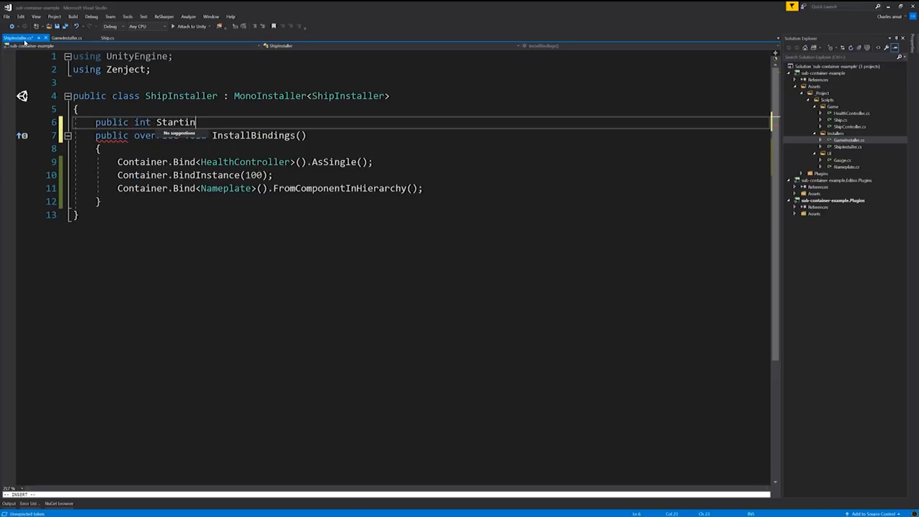
pyautogui.write('gHealth;')
pyautogui.click(195, 175)
pyautogui.write('S')
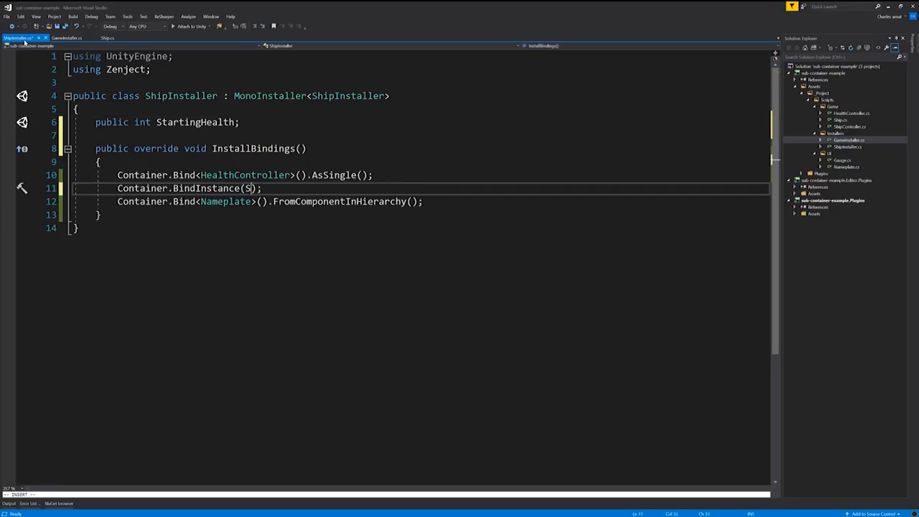
pyautogui.write('tartingHealth')
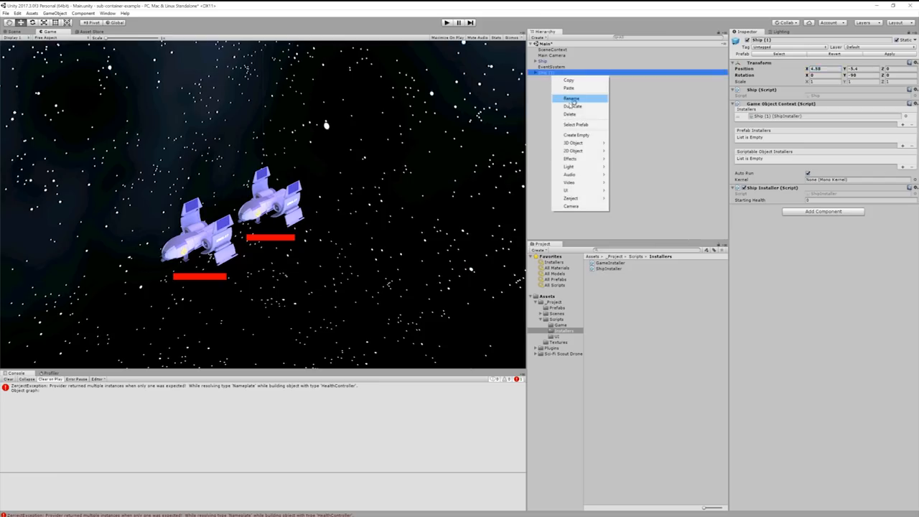
# Duplicate Ship (1) into a third ship, select the original Ship, and run the scene.
pyautogui.click(572, 106)
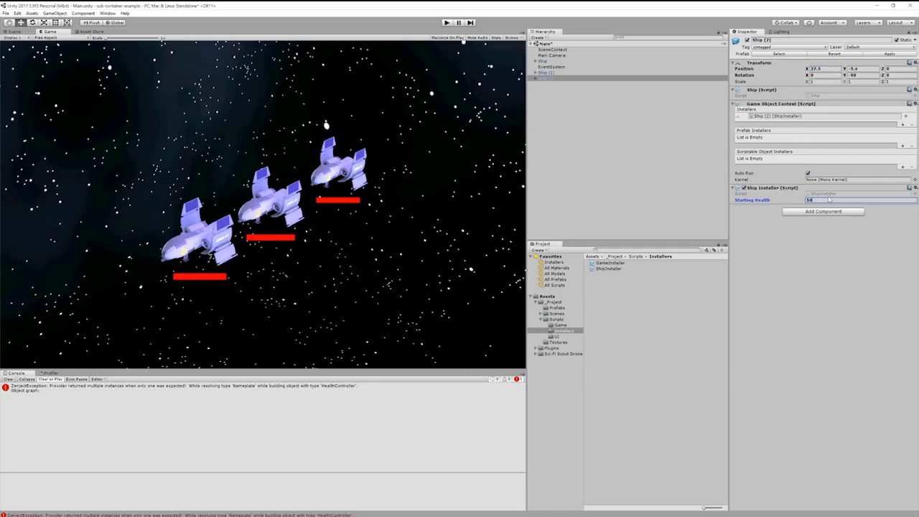
pyautogui.click(547, 73)
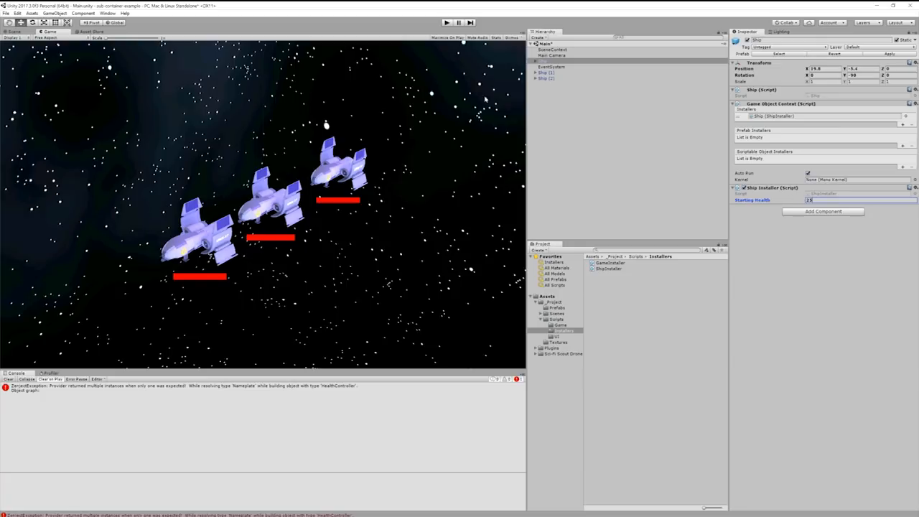
pyautogui.click(446, 22)
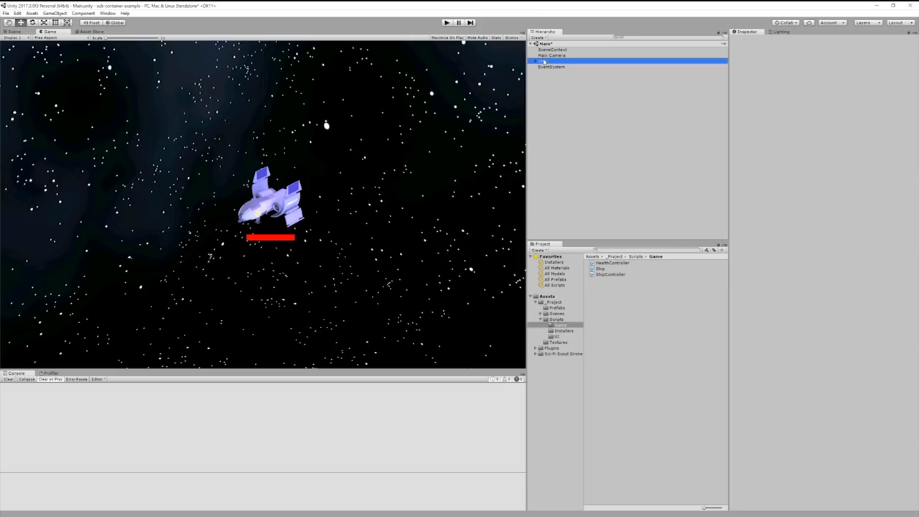
# Bind Ship to SceneContext with a Zenject Binding, then duplicate it twice across space.
pyautogui.click(553, 61)
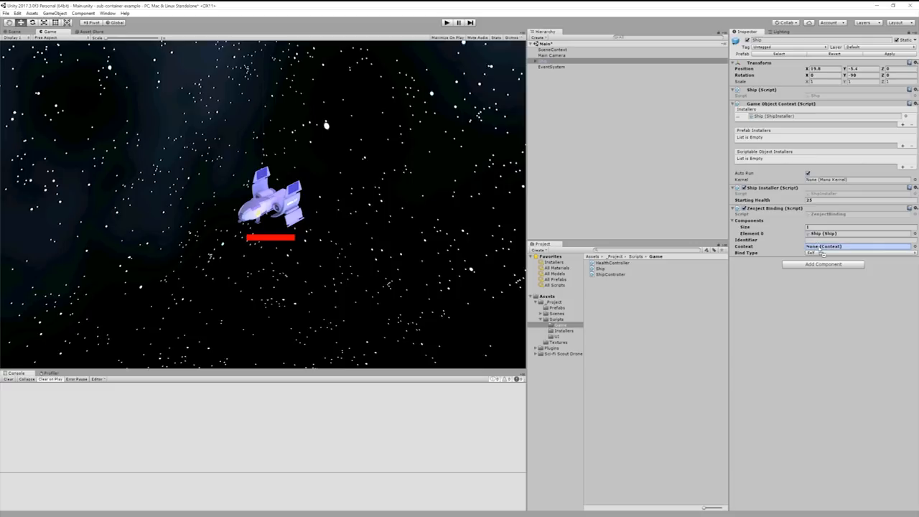
pyautogui.click(858, 247)
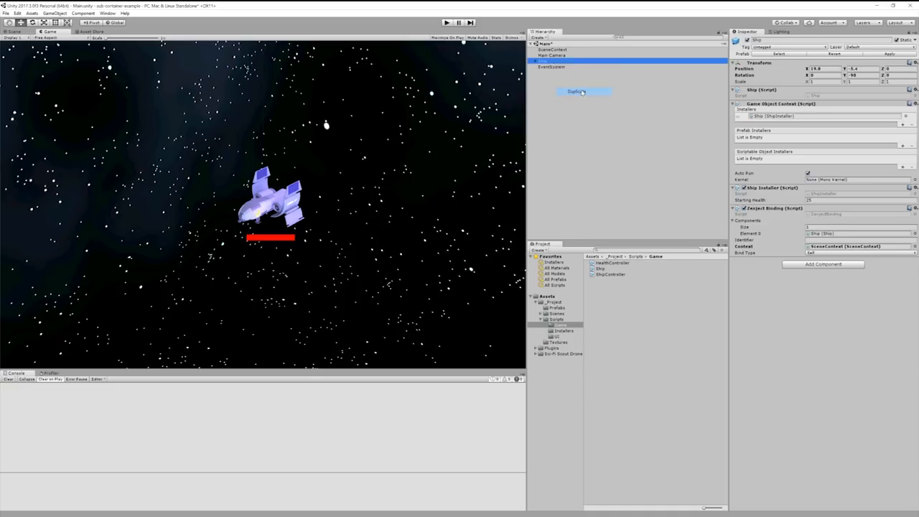
pyautogui.click(579, 91)
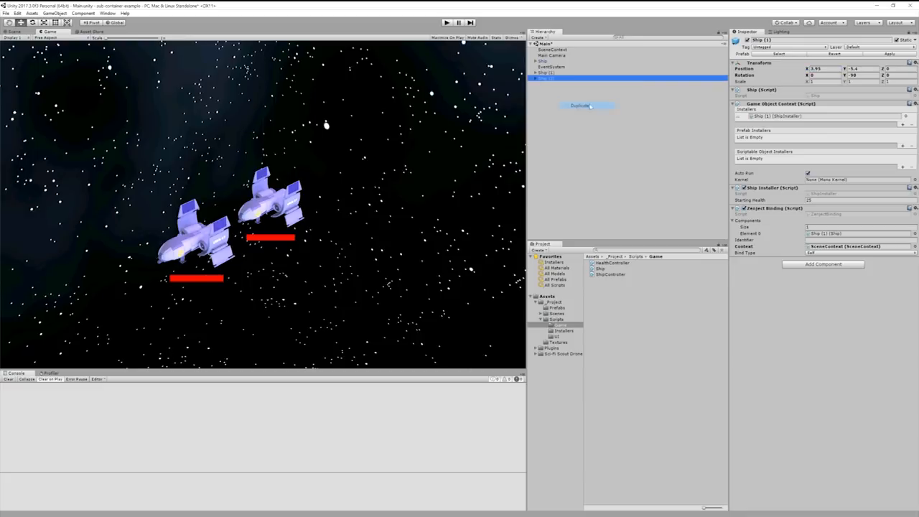
pyautogui.click(579, 106)
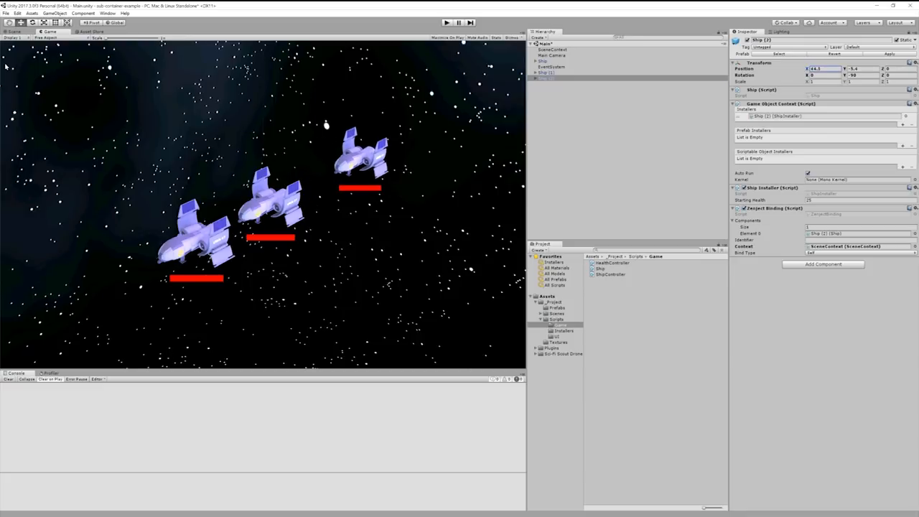
pyautogui.click(553, 302)
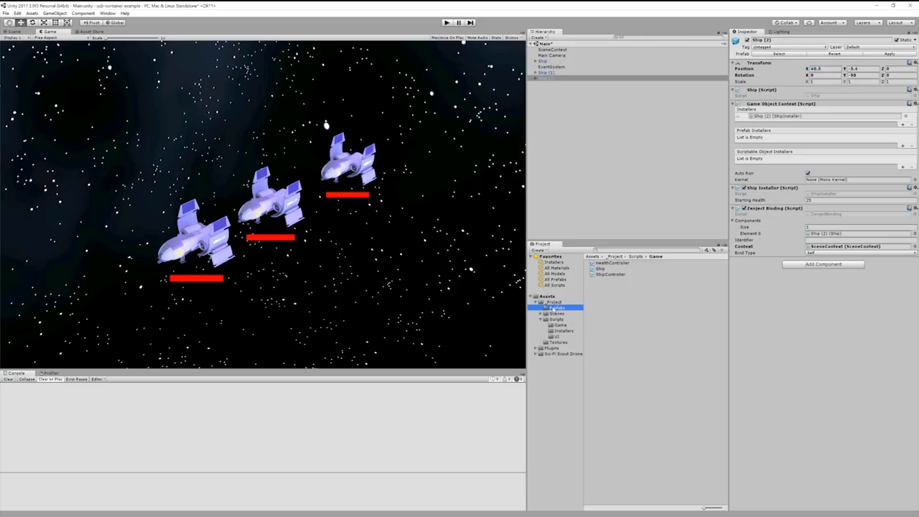